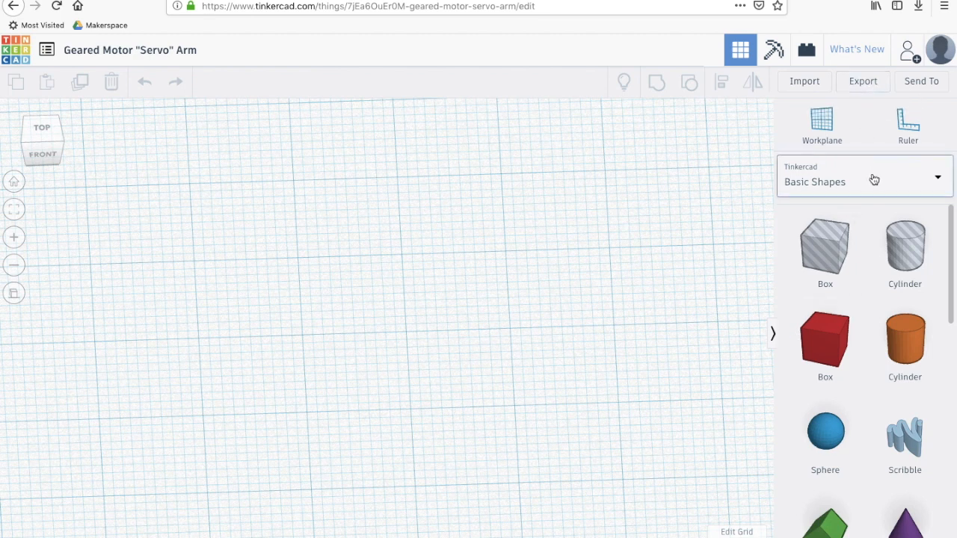
- Switch the shape library to Shape Generators > All and browse the generators
left_click(936, 178)
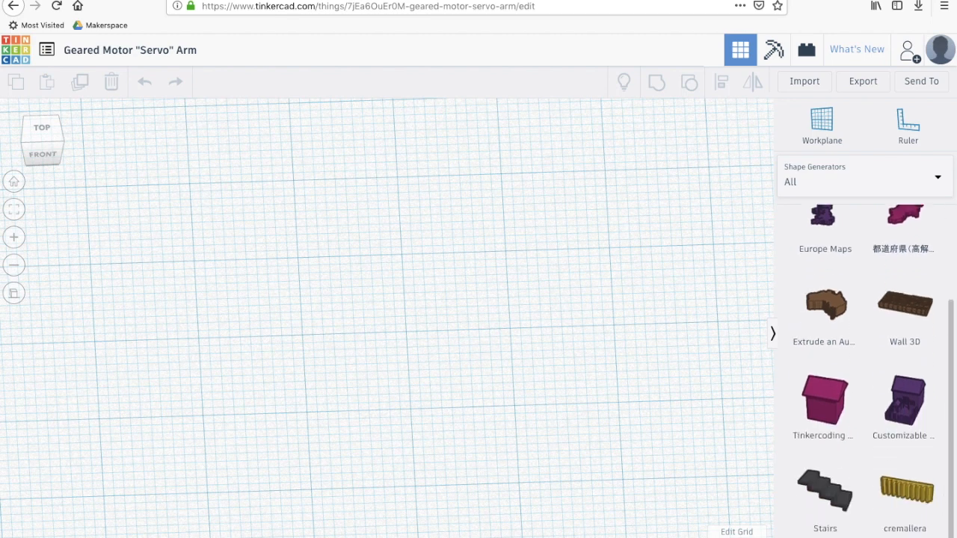
scroll("down", 3)
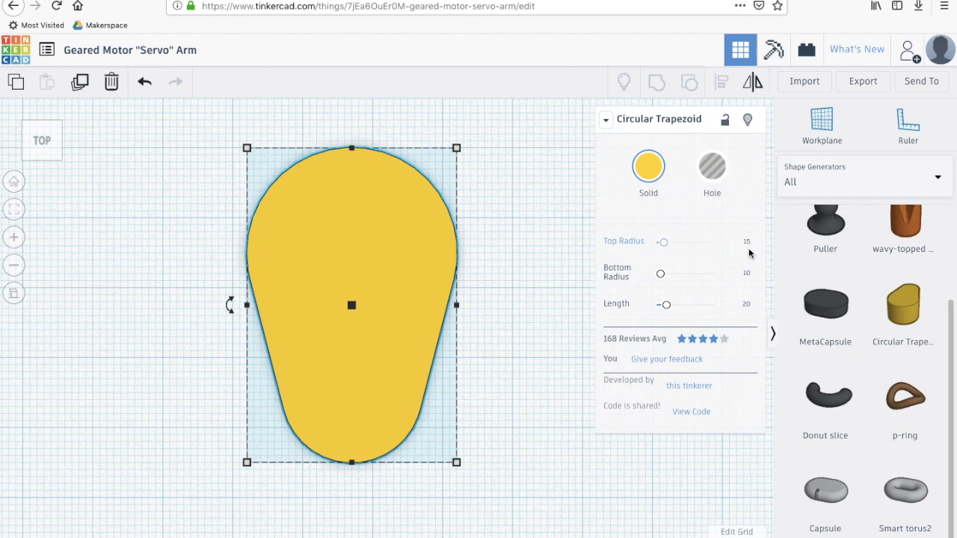
- Give the circular trapezoid top radius 2.5, bottom radius 5 and length 30
left_click(745, 245)
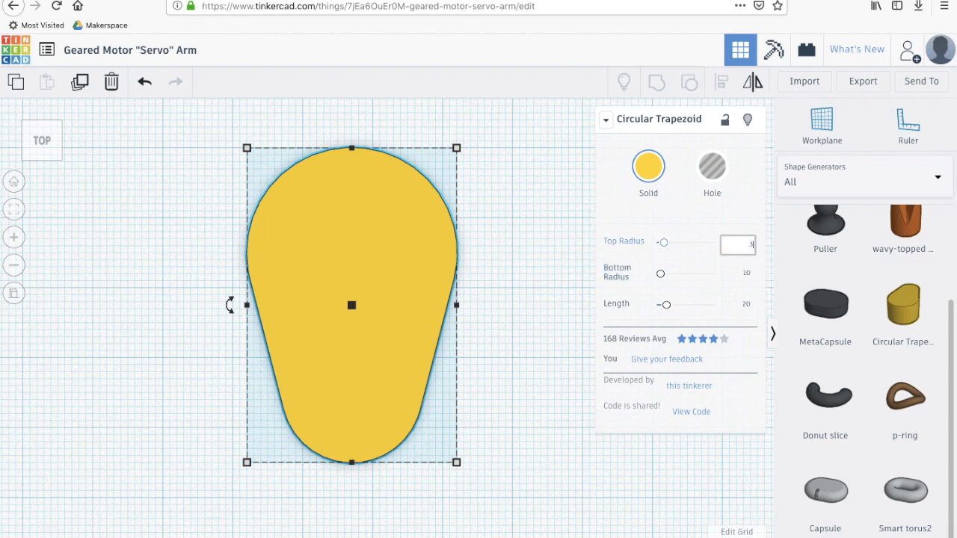
type("3.5")
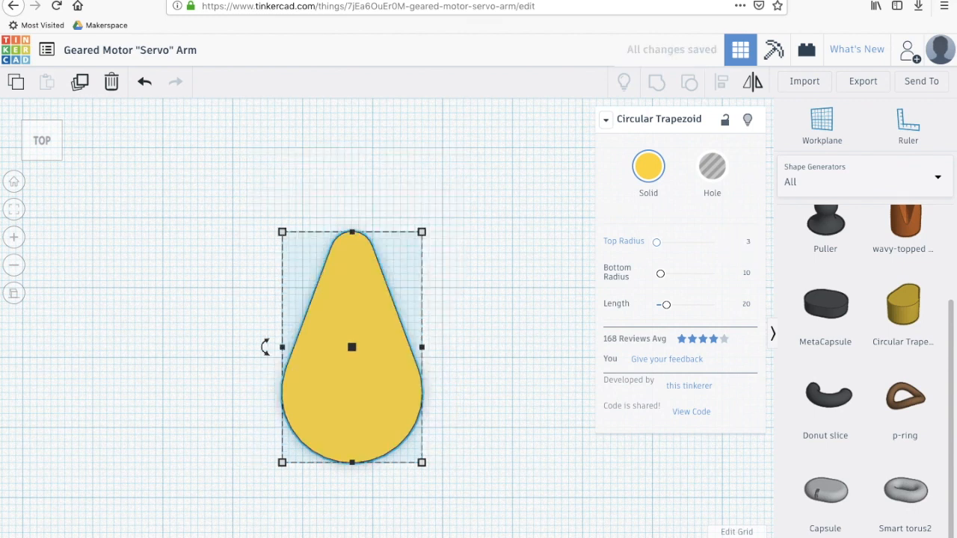
left_click_drag(676, 273, 660, 273)
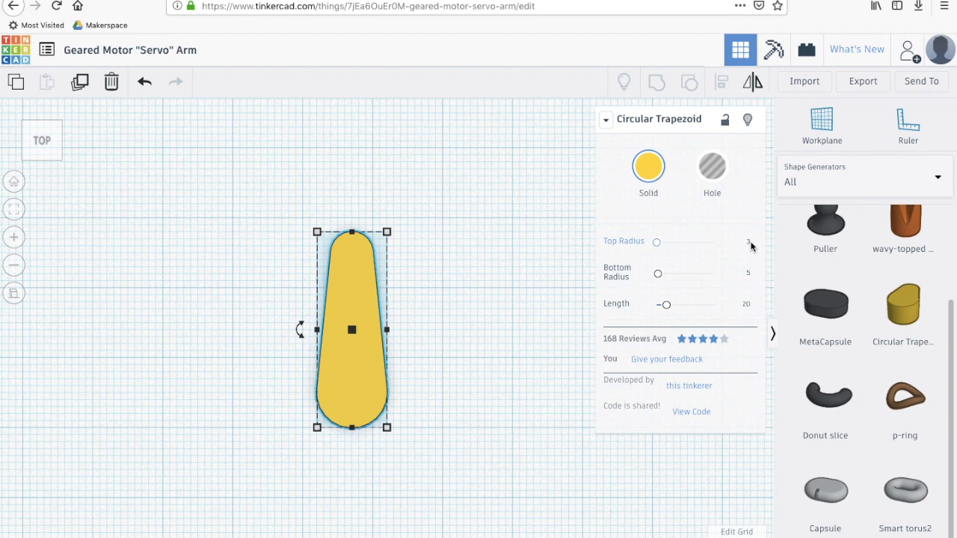
left_click(737, 244)
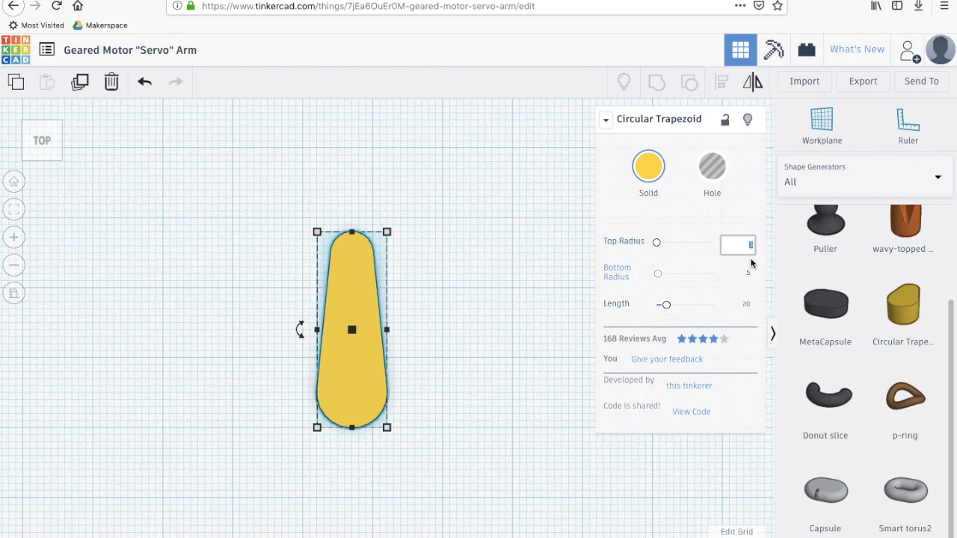
type("2.5")
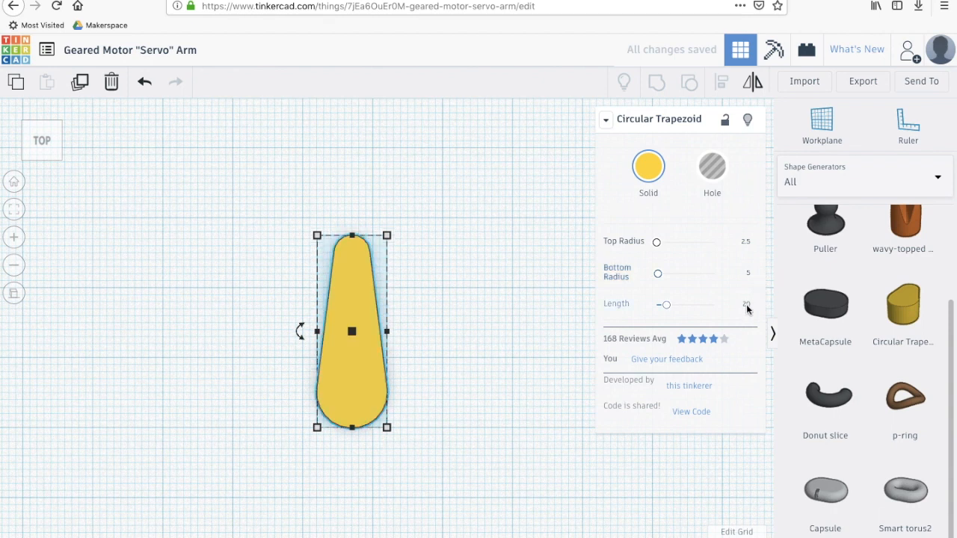
left_click(738, 306)
type("30")
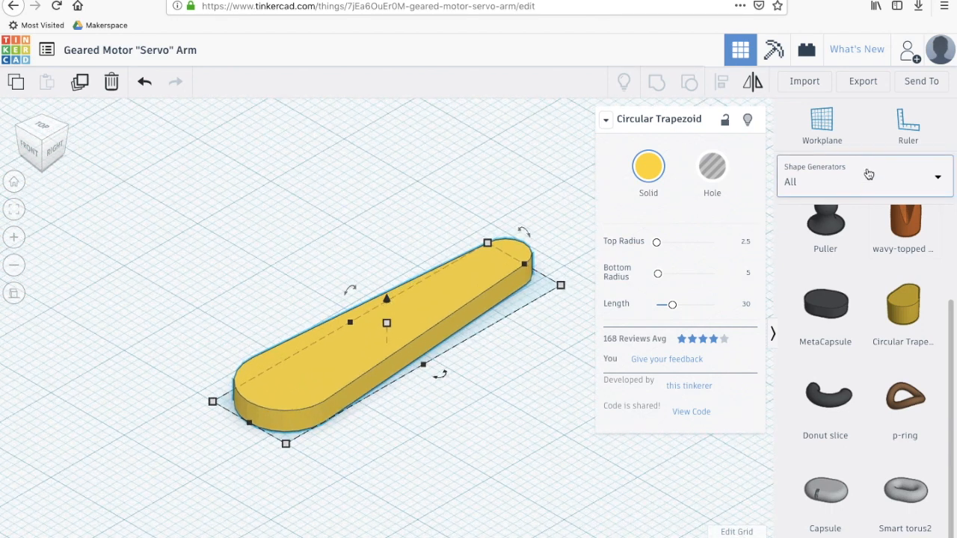
- Add a 64-sided 10×10 mm cylinder hub at the arm's wide end
left_click(863, 175)
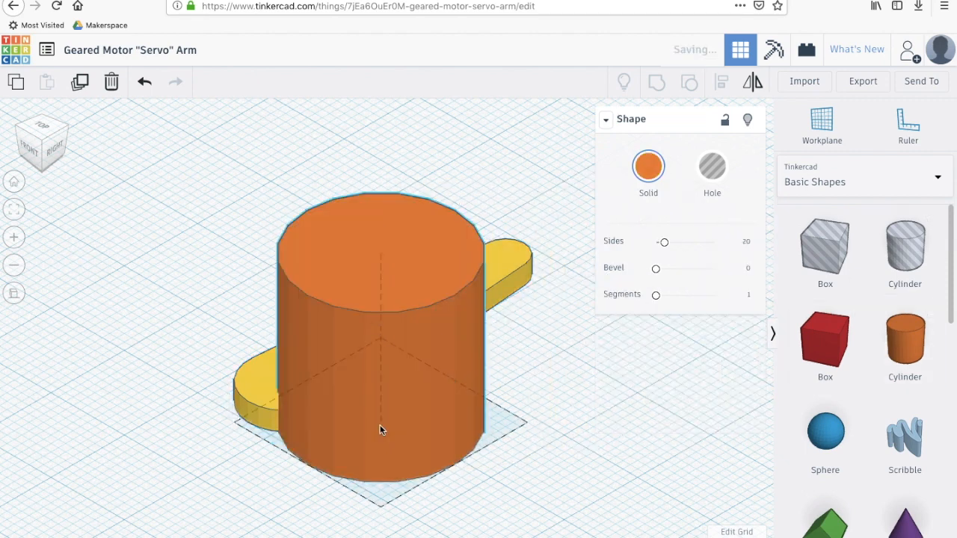
left_click_drag(664, 242, 713, 242)
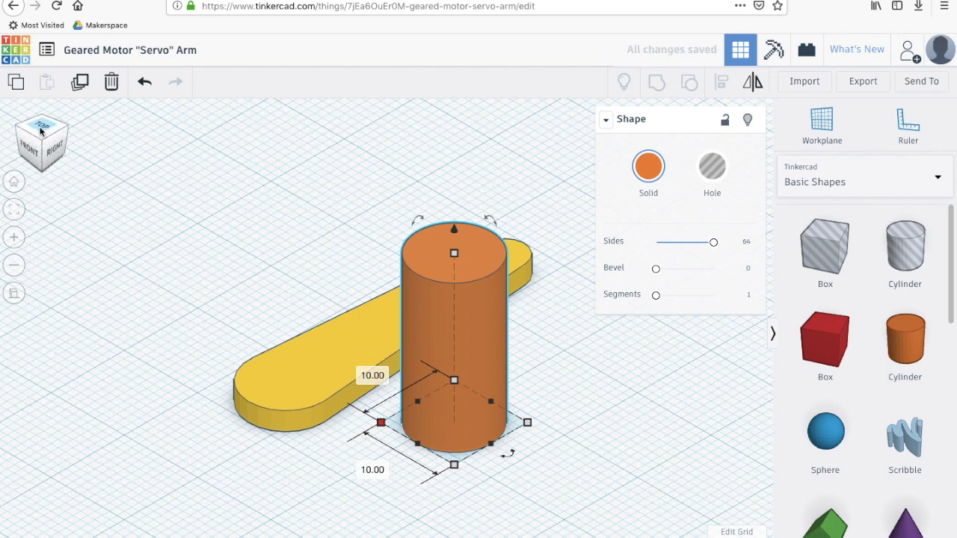
mouse_move(299, 338)
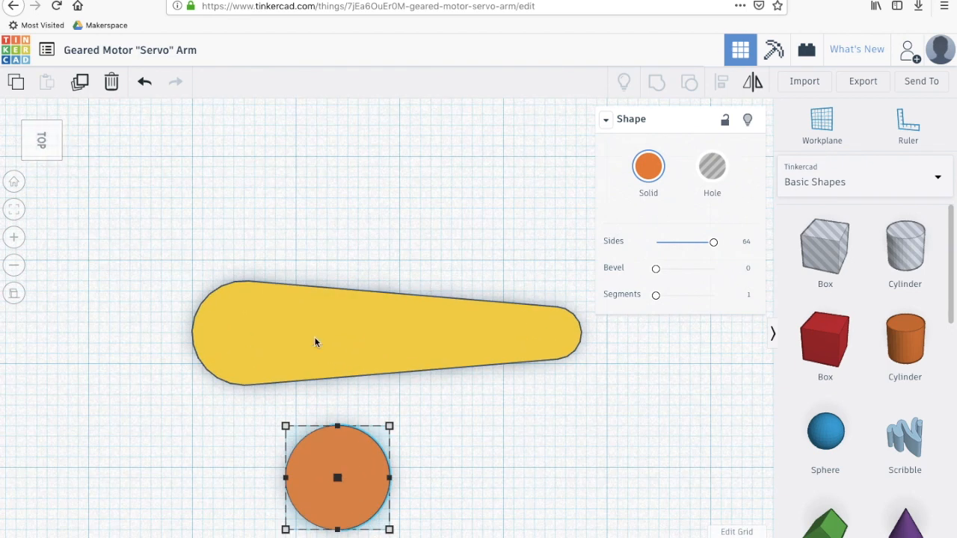
left_click(314, 334)
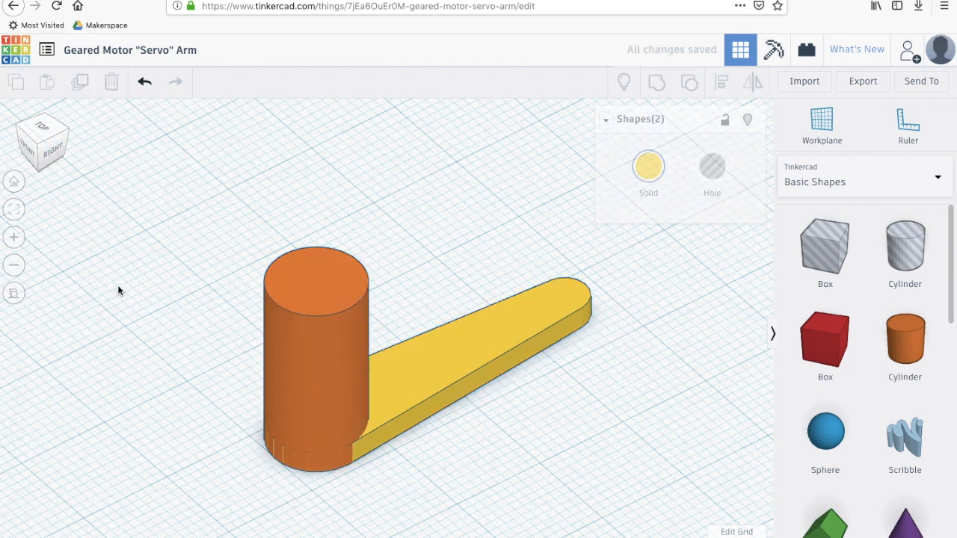
left_click(316, 351)
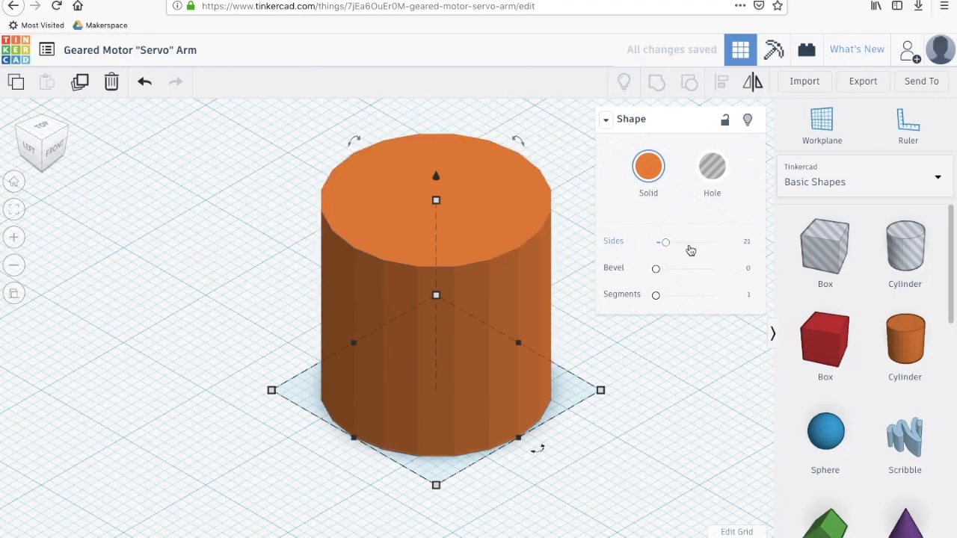
- Group a height-10 cylinder with two box holes into a flatted shaft hole aligned on the hub
left_click_drag(663, 242, 714, 241)
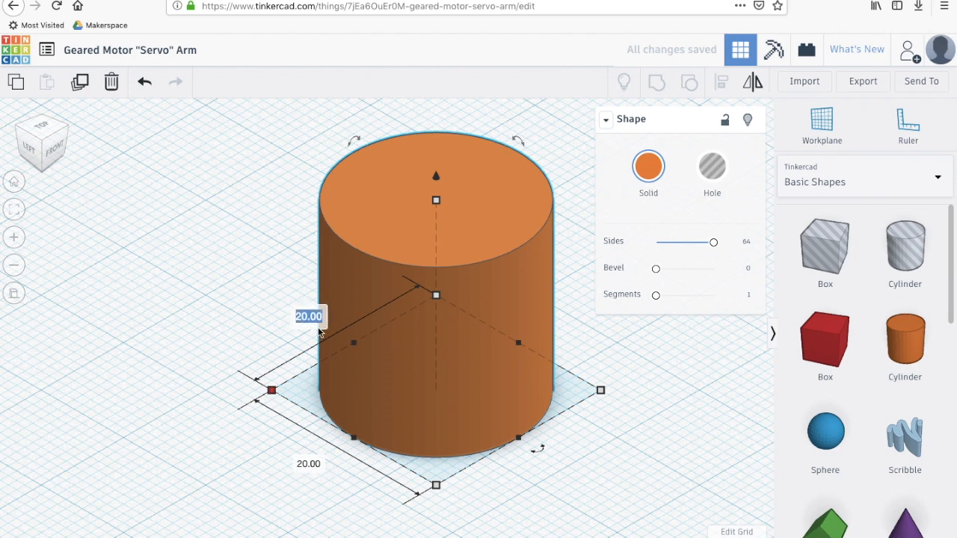
left_click_drag(271, 390, 385, 325)
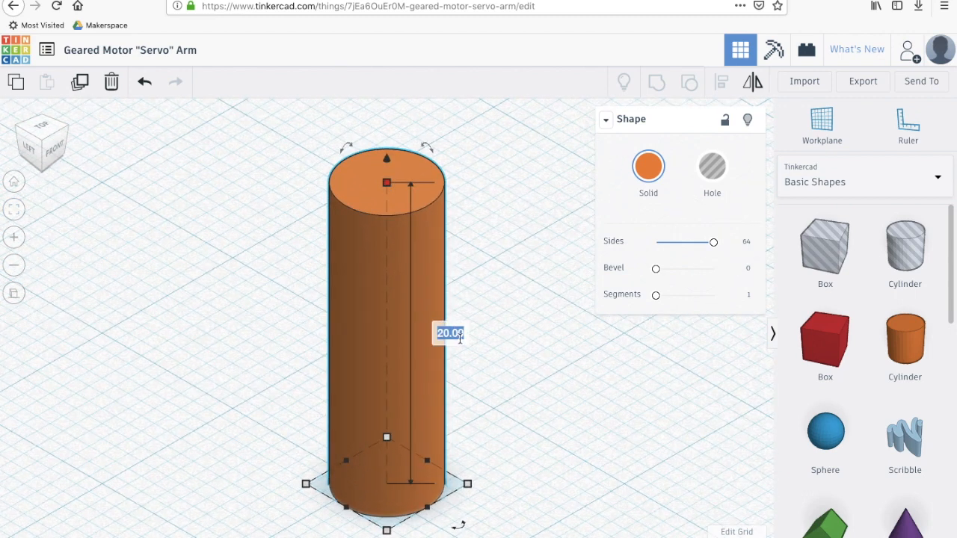
type("10.00")
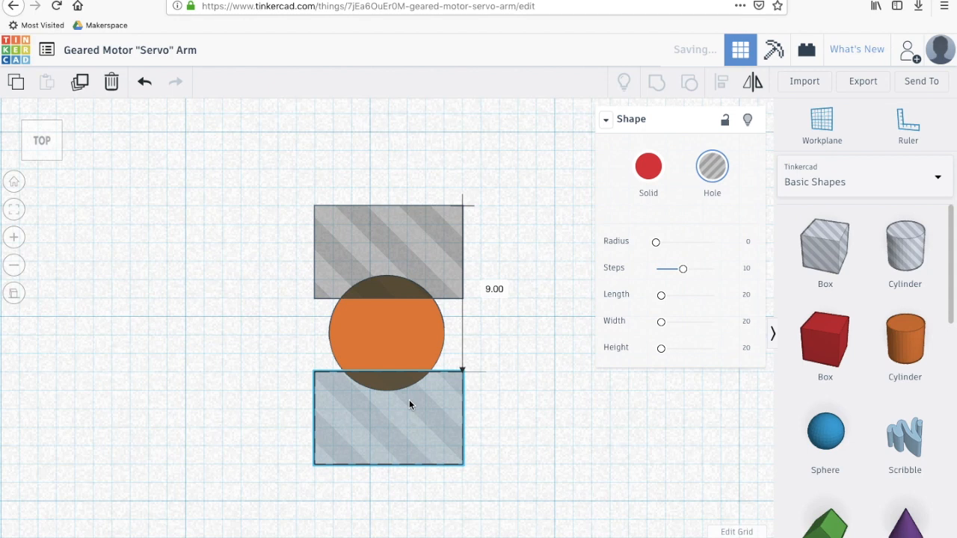
left_click(385, 332)
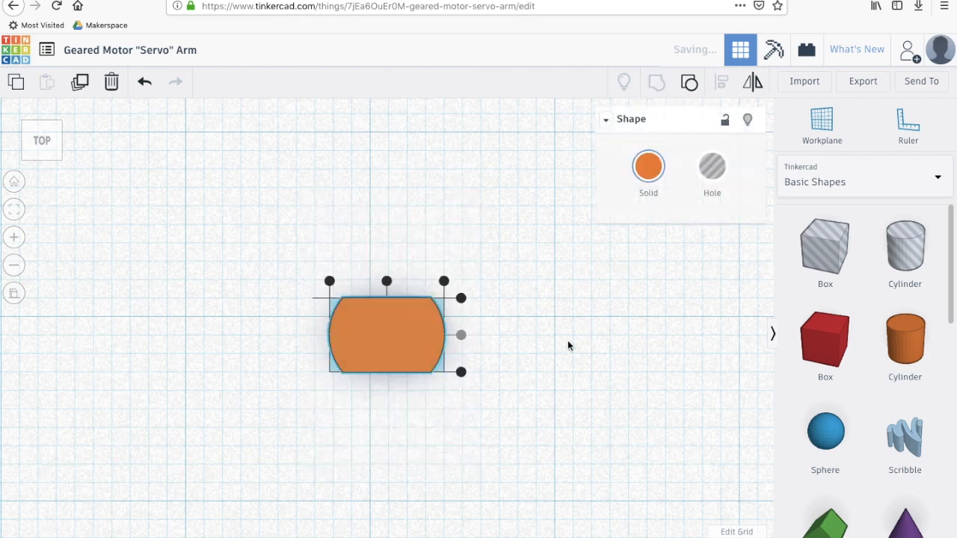
left_click(711, 166)
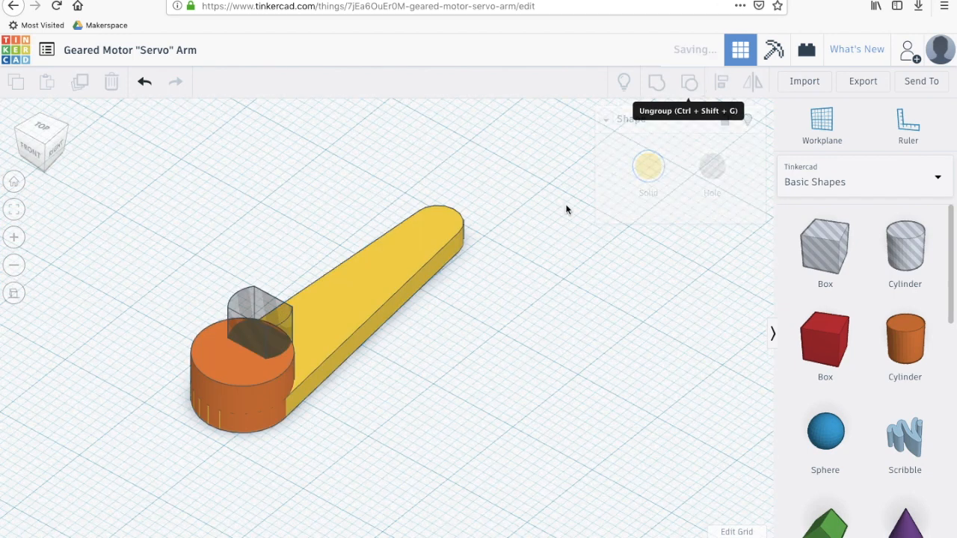
left_click(258, 306)
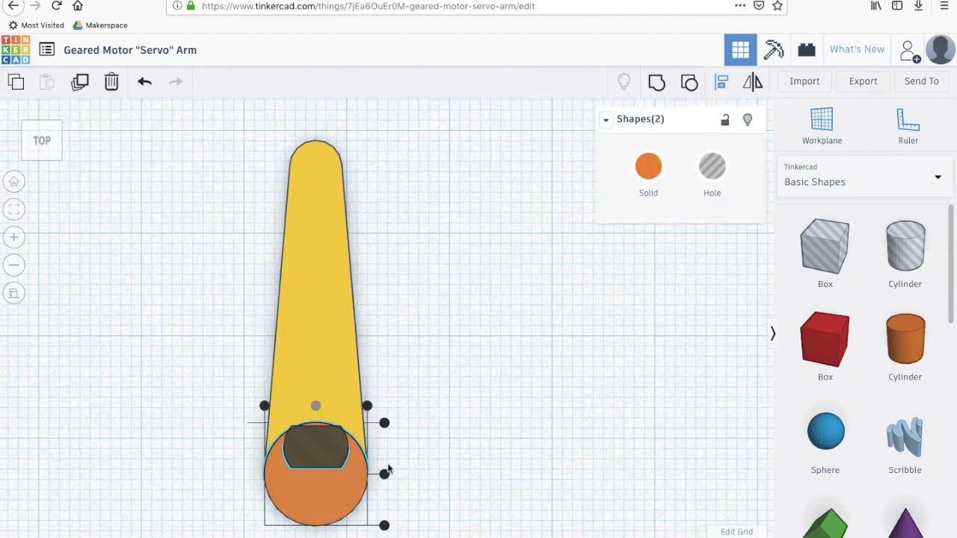
- Check the shaft-hole block height from the front view, then group arm, hub and hole
left_click(43, 153)
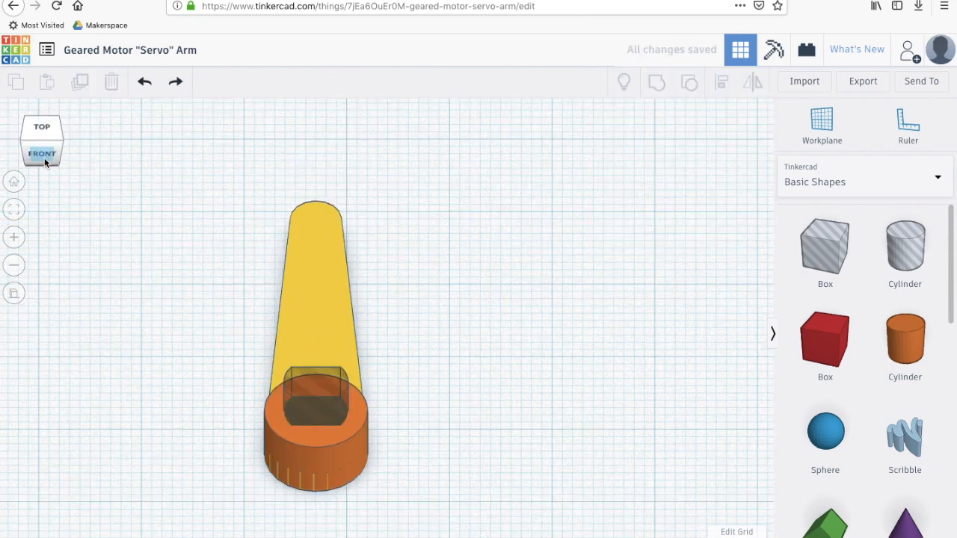
left_click(42, 154)
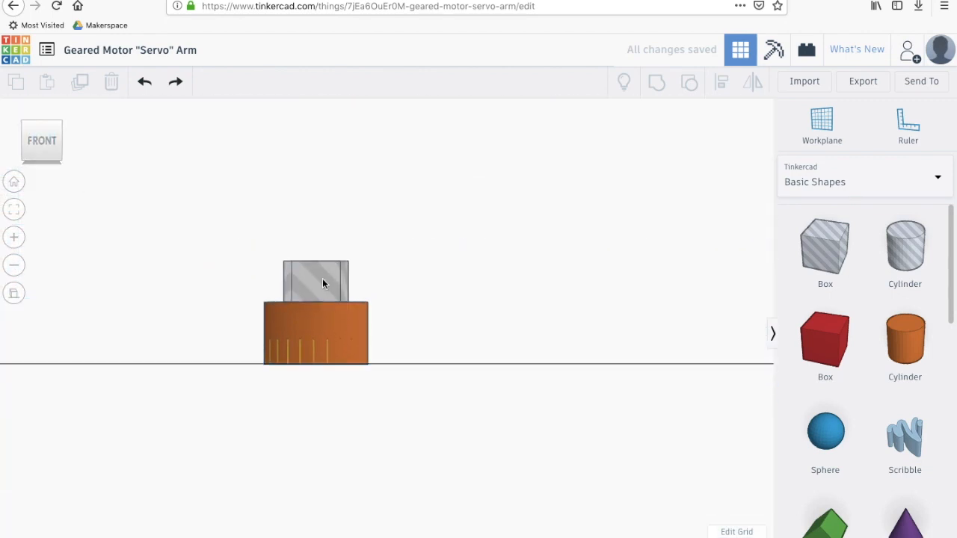
left_click(316, 270)
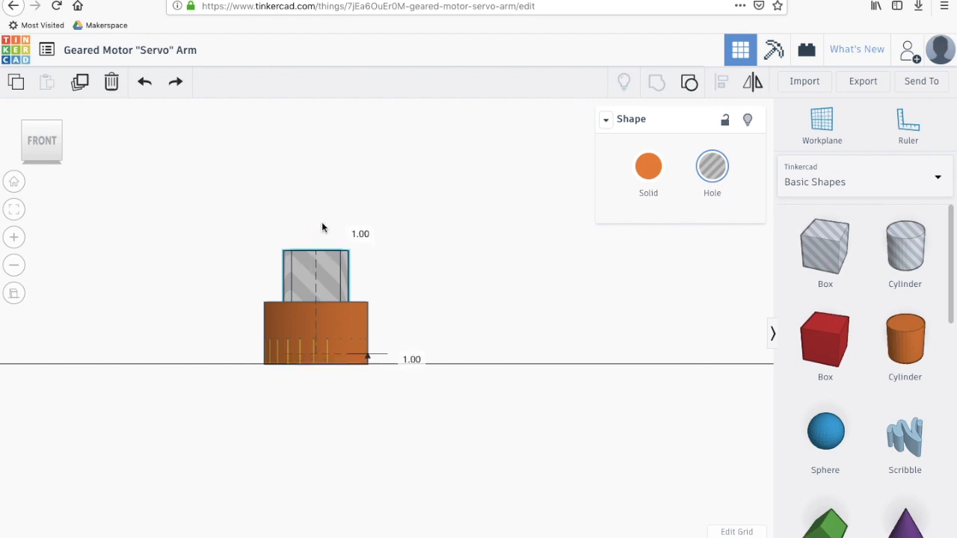
left_click(41, 142)
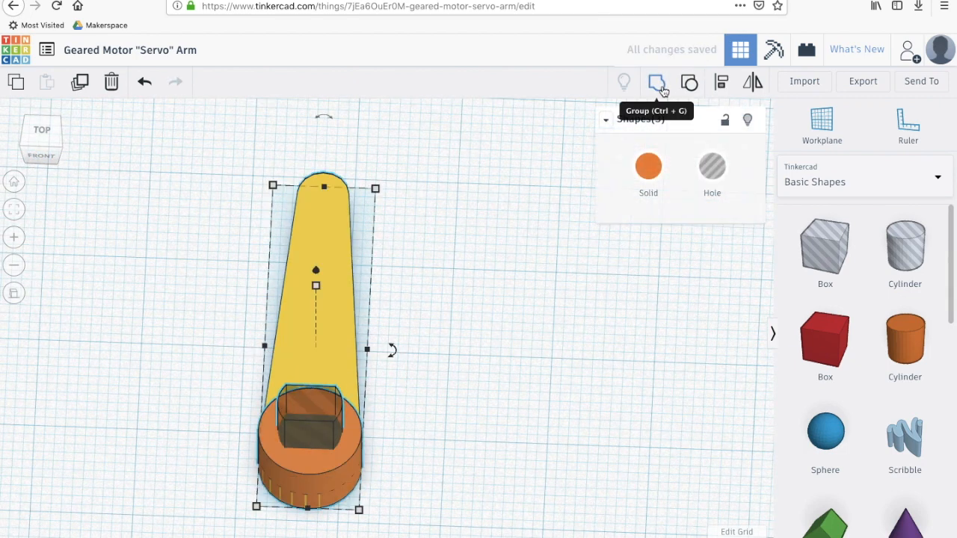
left_click(657, 82)
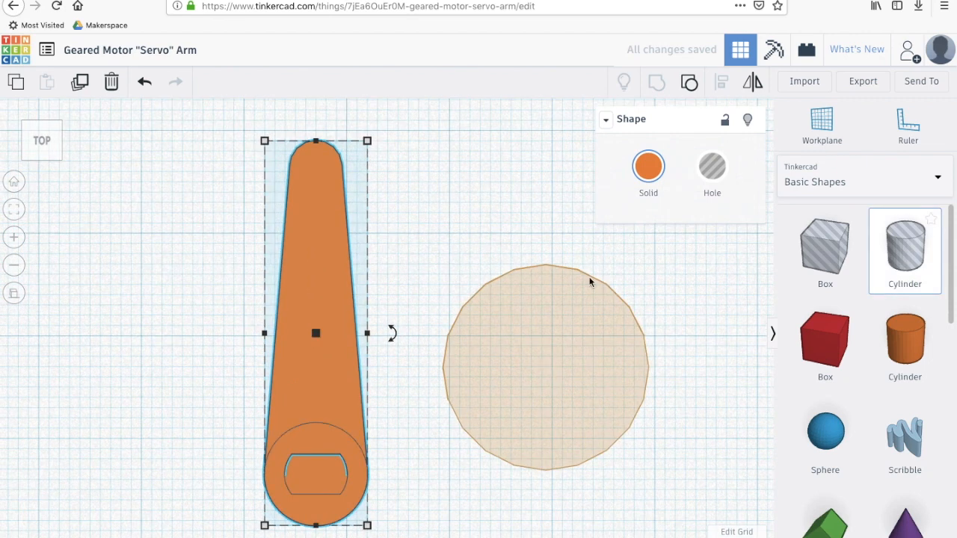
- Add a small round screw hole and centre it on the hub
left_click(711, 165)
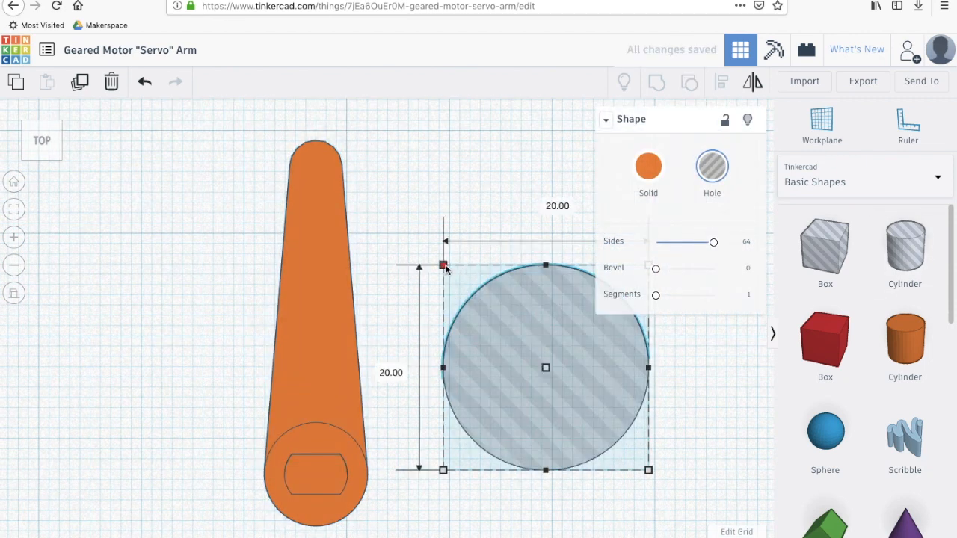
left_click(557, 206)
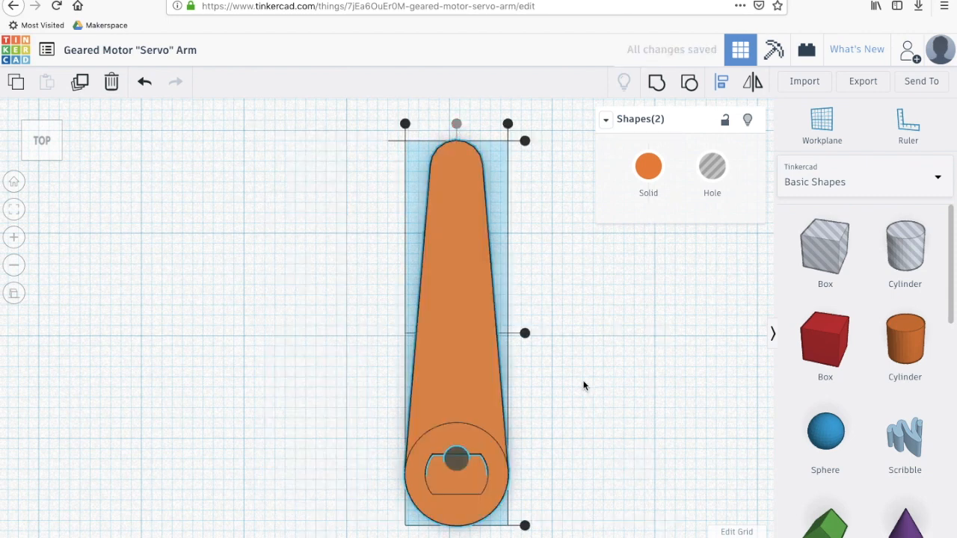
left_click(456, 465)
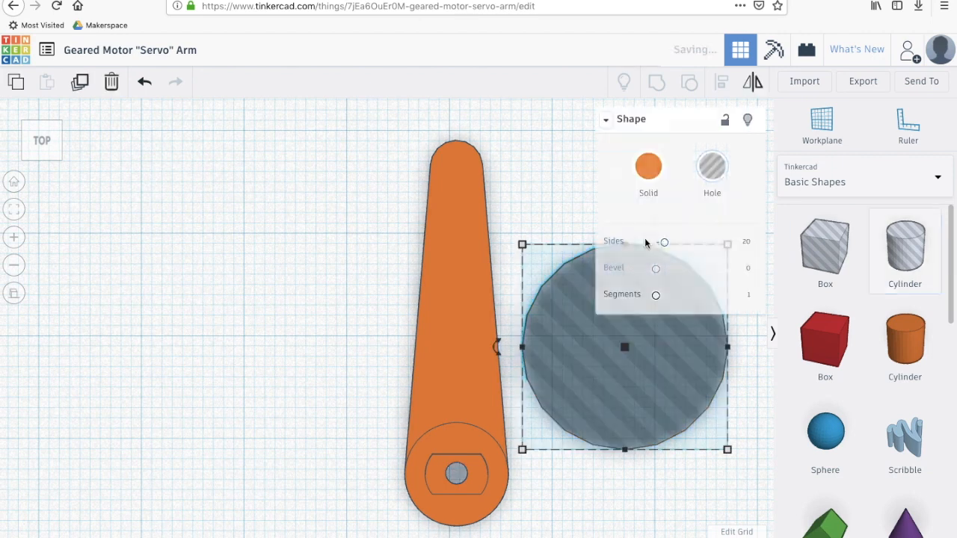
- Place six push-rod holes along the arm, group them in, and select the finished arm
left_click_drag(663, 242, 713, 242)
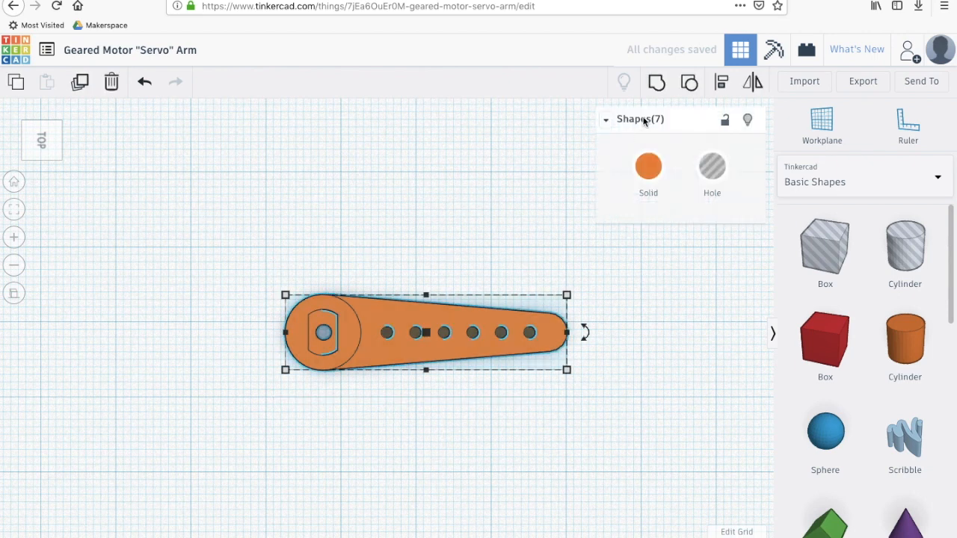
left_click(656, 82)
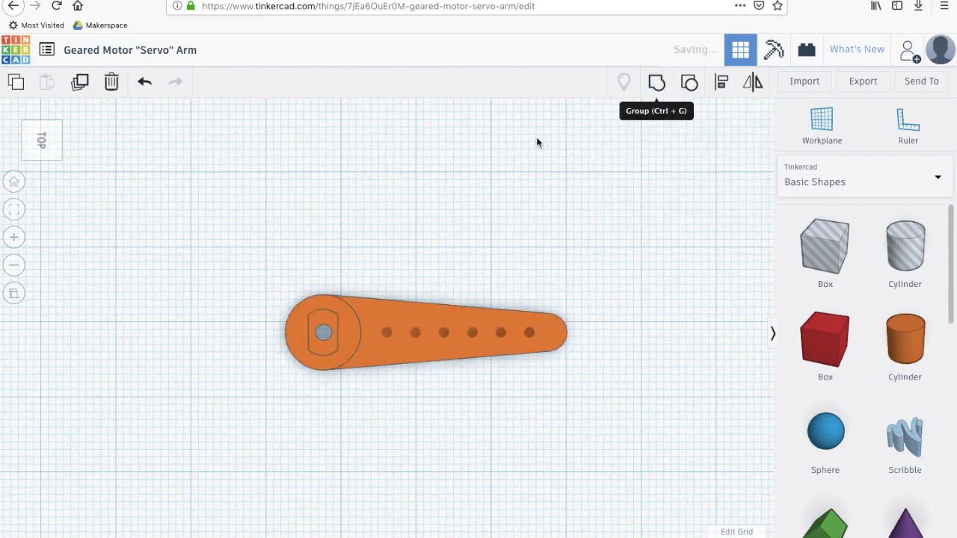
left_click(426, 333)
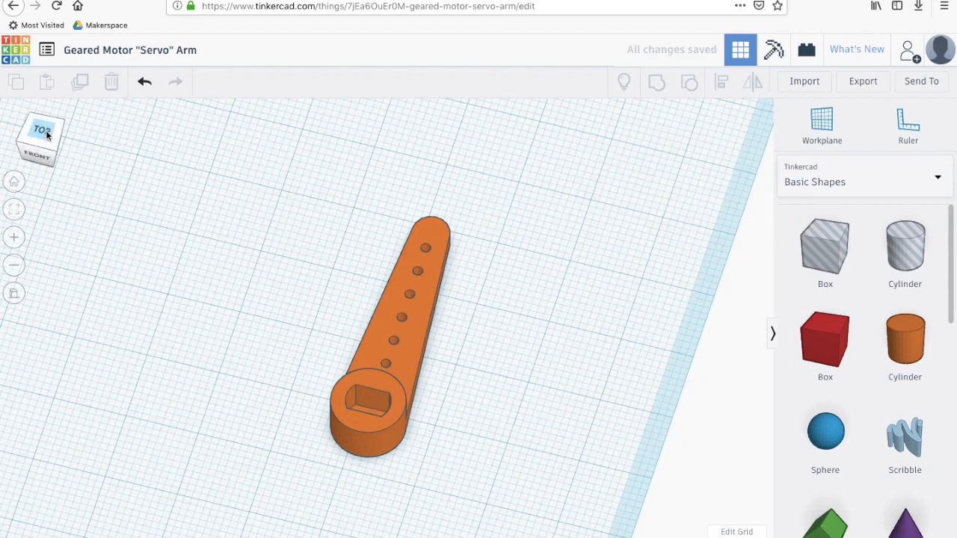
left_click(42, 129)
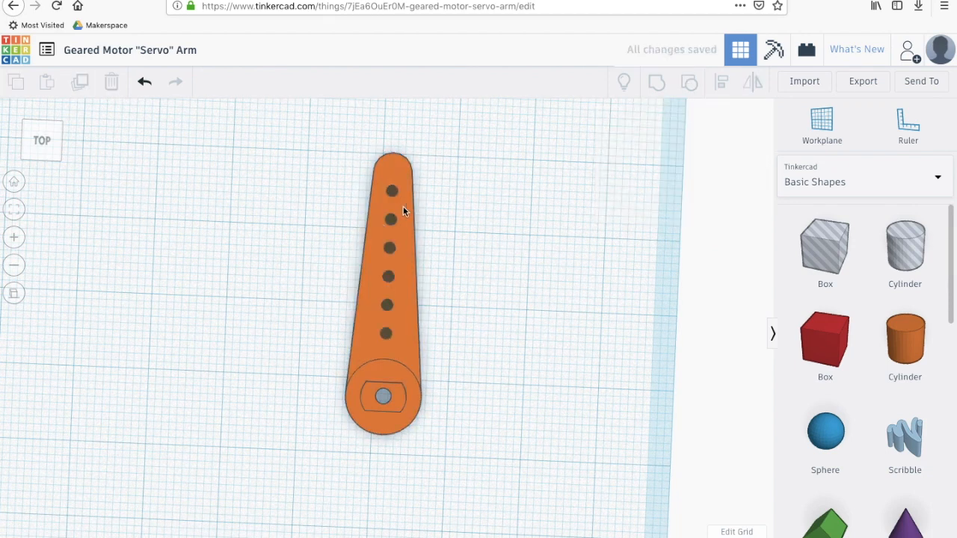
left_click(389, 209)
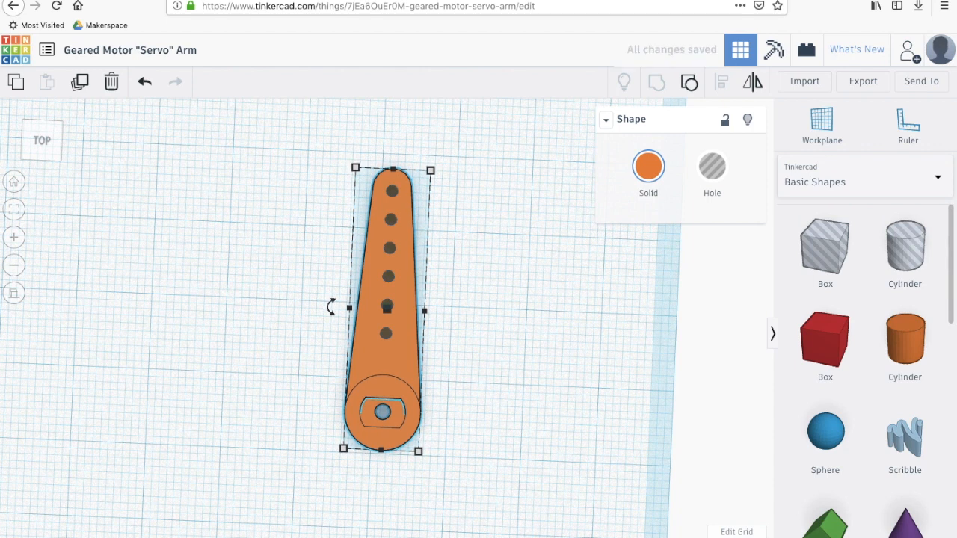
left_click(516, 406)
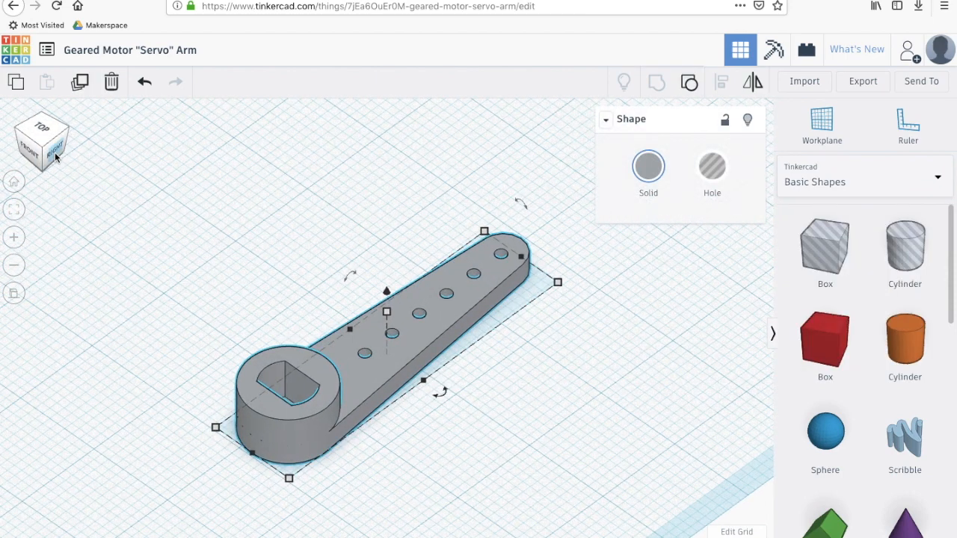
- Check the arm's thickness from the side, then save the selected arm as an STL file
left_click(52, 150)
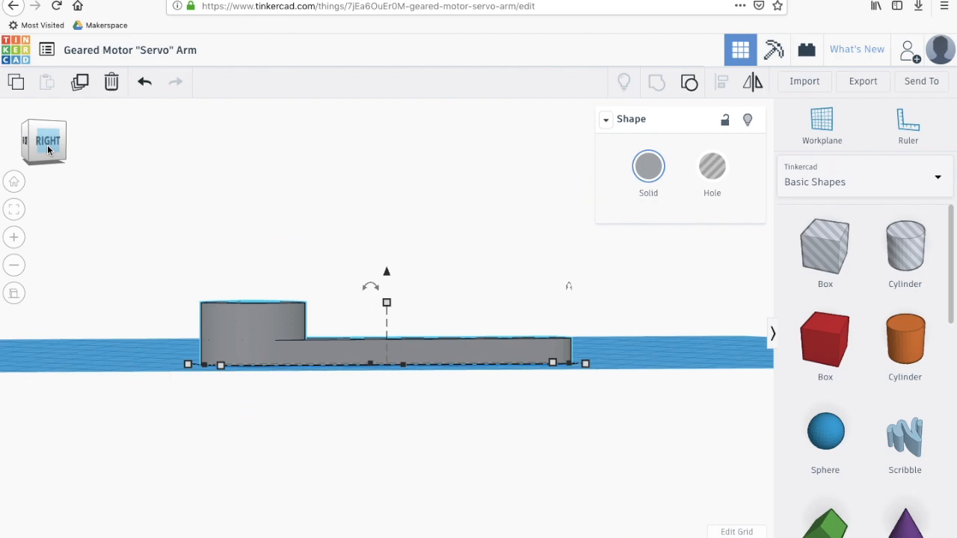
left_click(43, 142)
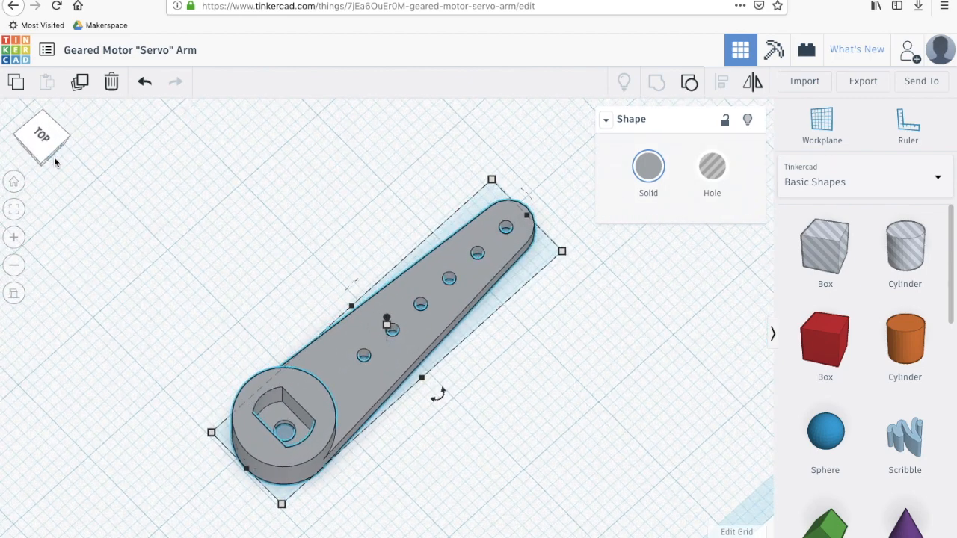
left_click(862, 80)
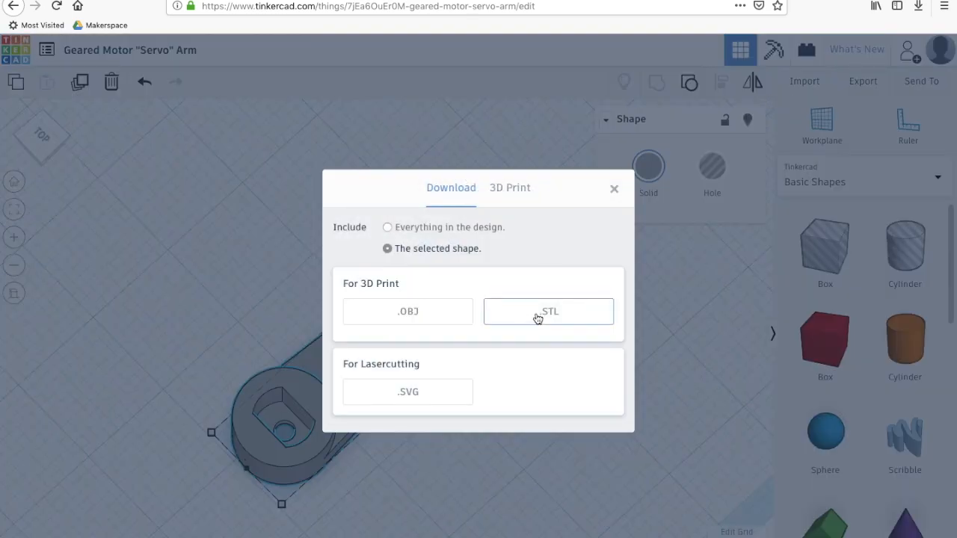
left_click(548, 311)
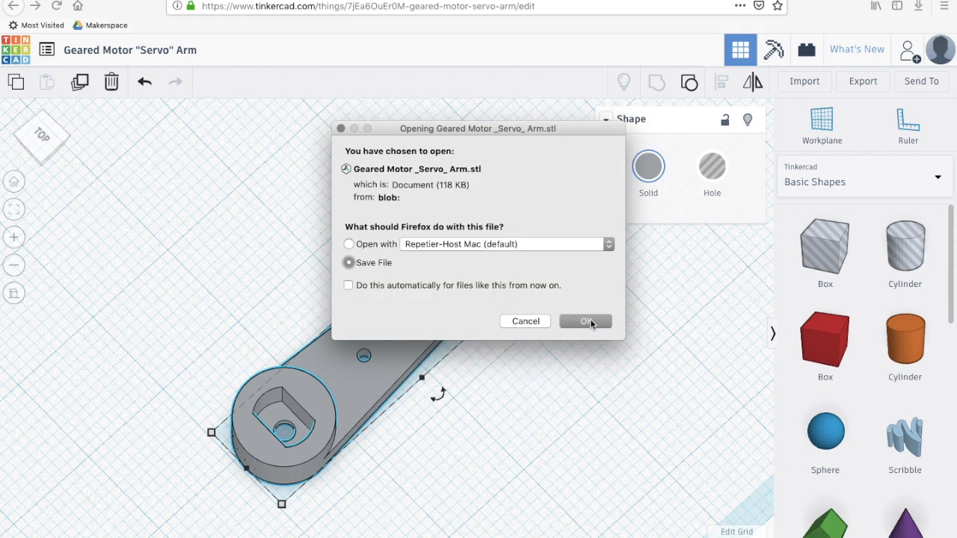
left_click(585, 321)
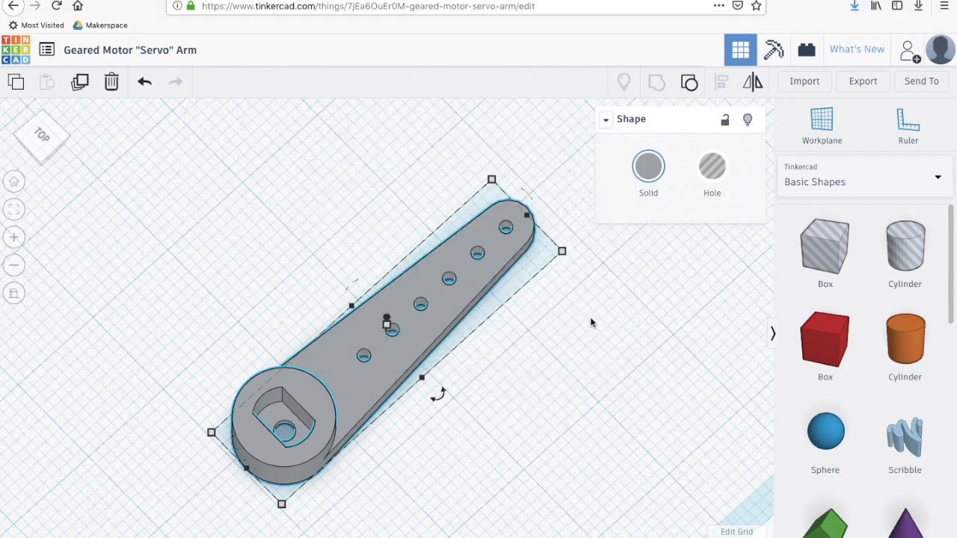